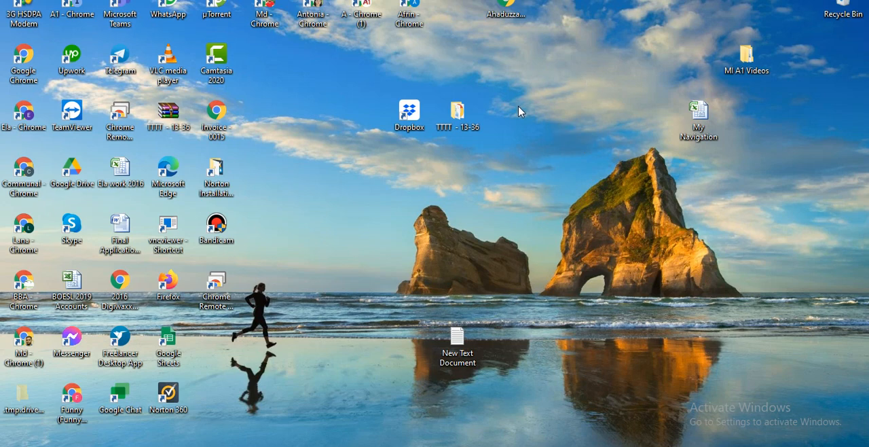
mouse_move(514, 122)
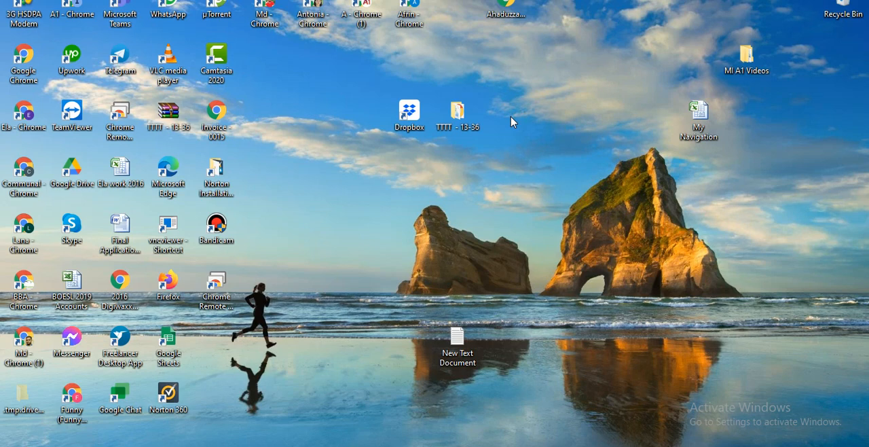
mouse_move(476, 87)
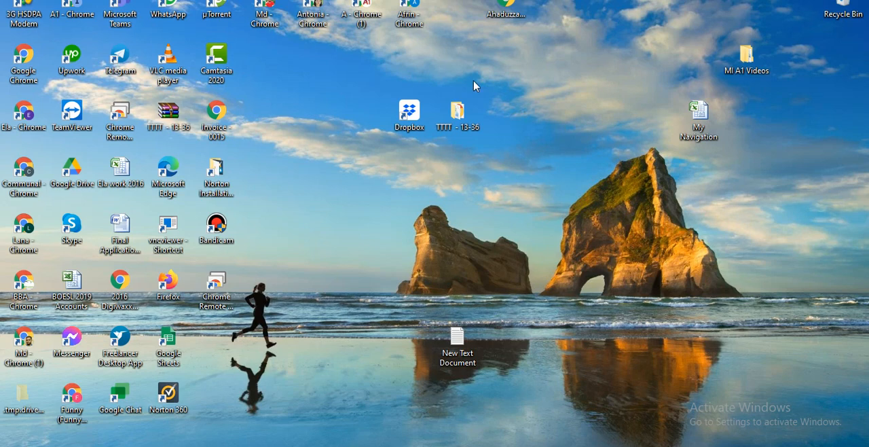
mouse_move(400, 213)
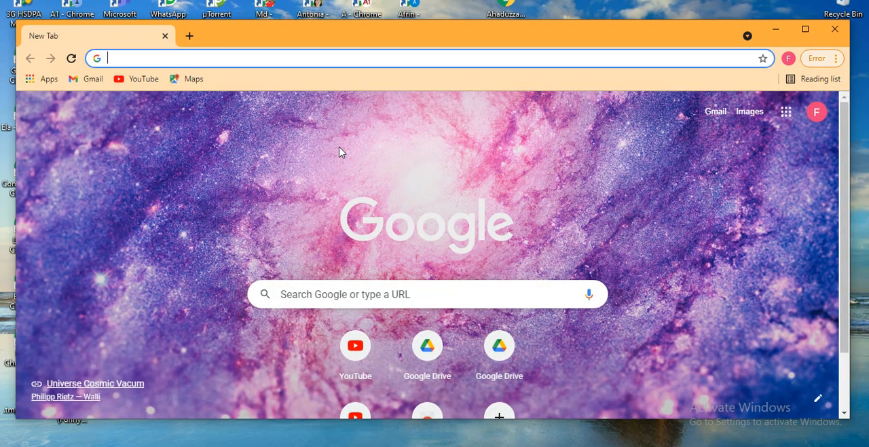
Step: Navigate the blank Chrome tab to drive.google.com via the 'dr' address-bar suggestion
type("drive.google.com/drive/")
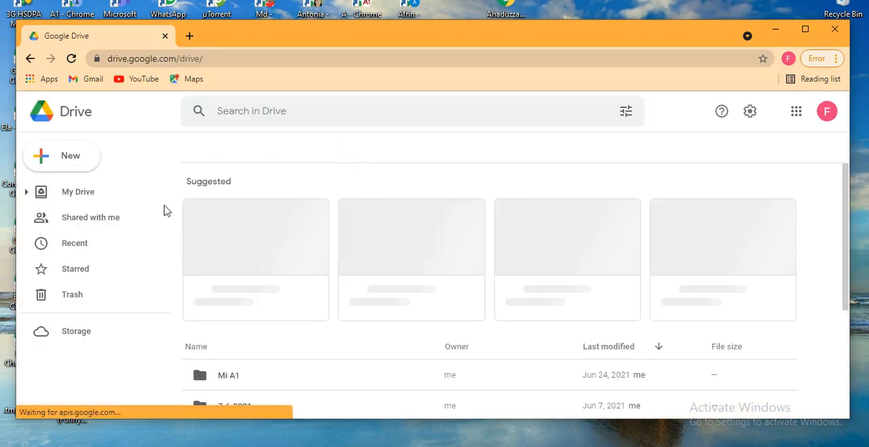
Step: Go to My Drive and bring up the New menu, choosing Folder
left_click(79, 191)
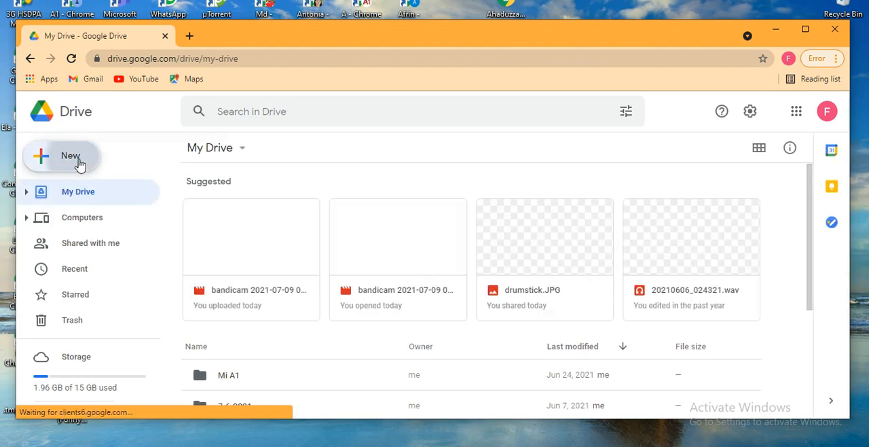
left_click(62, 154)
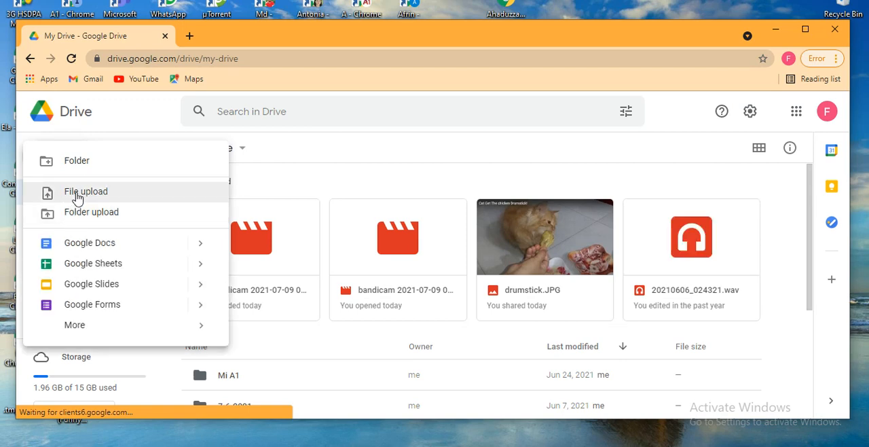
mouse_move(90, 168)
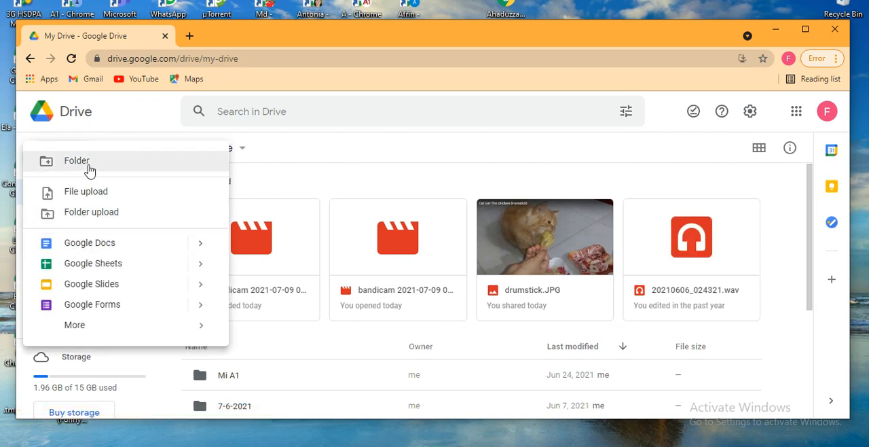
mouse_move(90, 198)
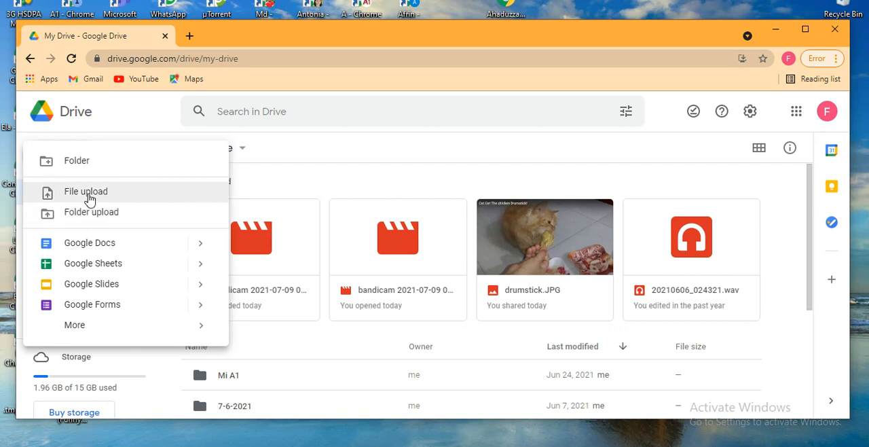
mouse_move(91, 212)
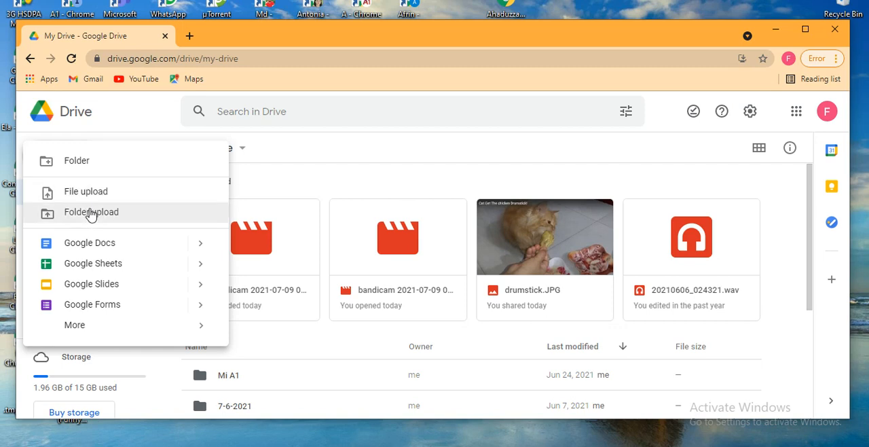
mouse_move(100, 169)
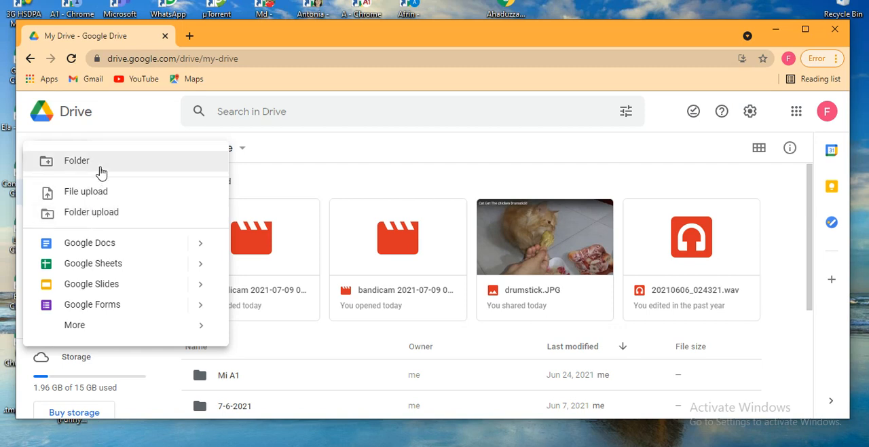
left_click(97, 160)
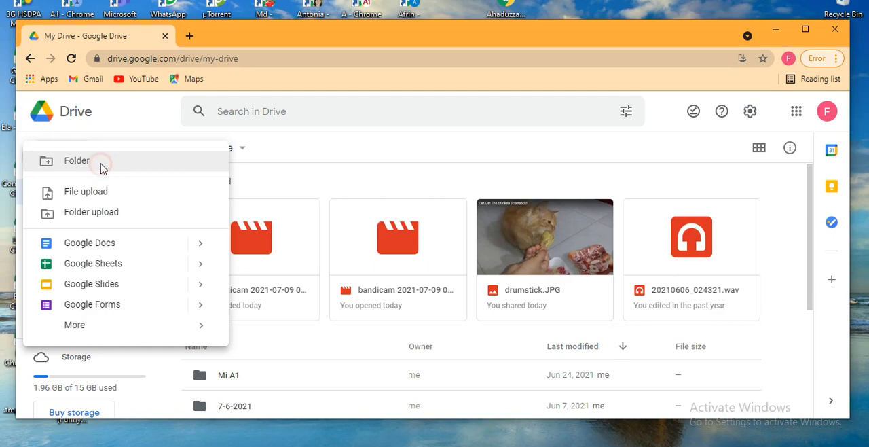
Step: Create a new folder named 'test 1' in My Drive
left_click(76, 160)
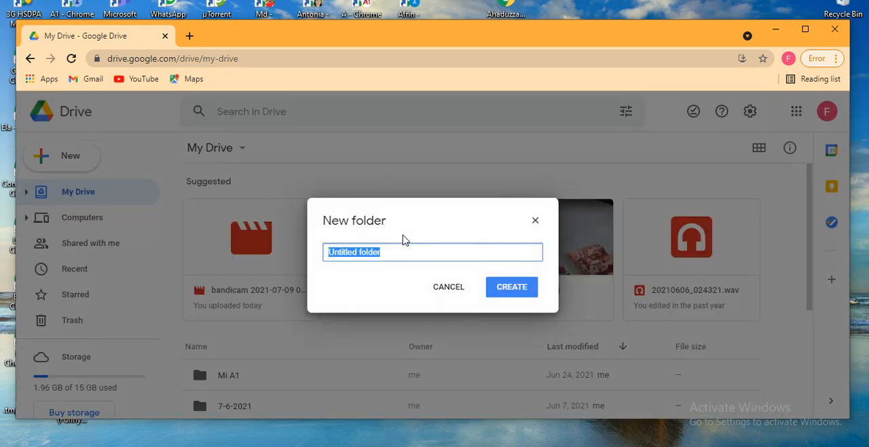
type("test 1")
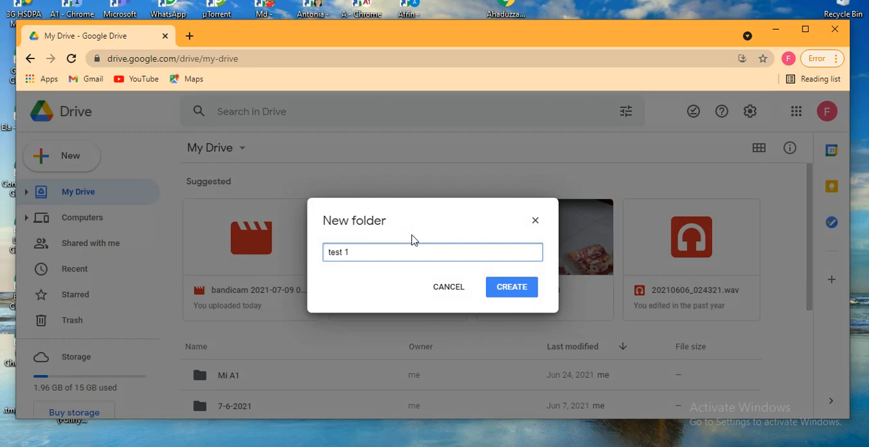
left_click(511, 285)
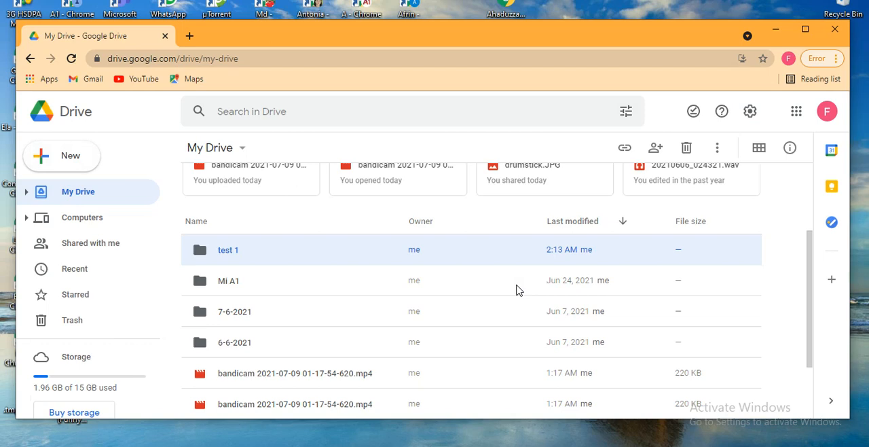
mouse_move(367, 250)
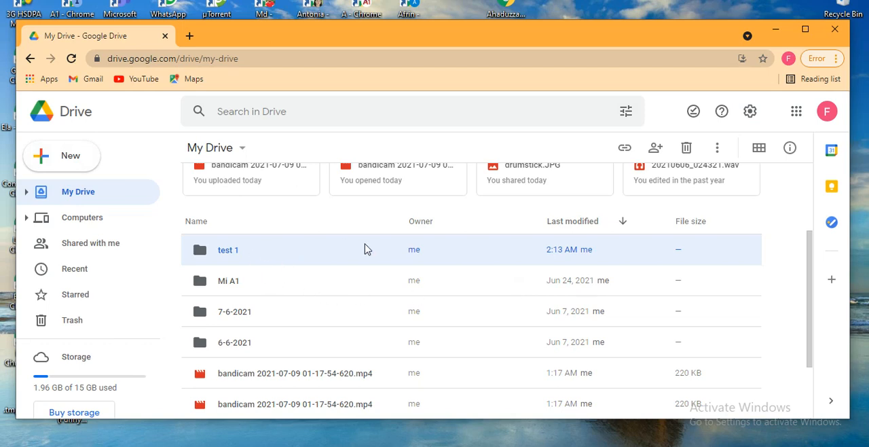
mouse_move(305, 254)
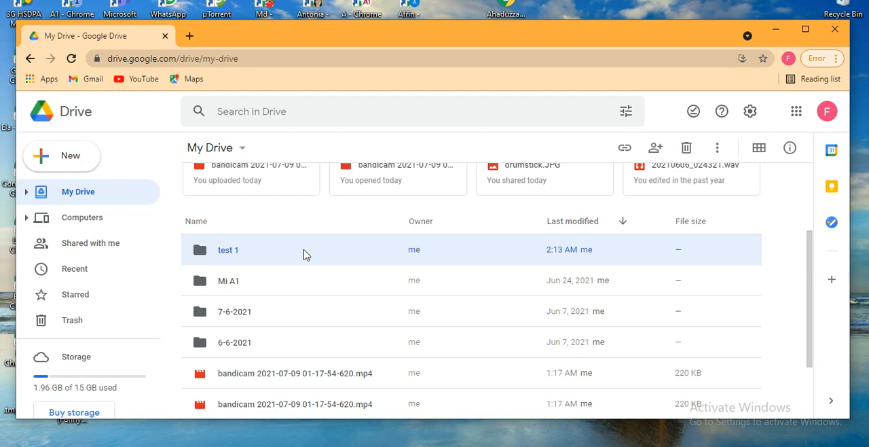
Step: Show the context menu of actions for the 'test 1' folder
right_click(228, 250)
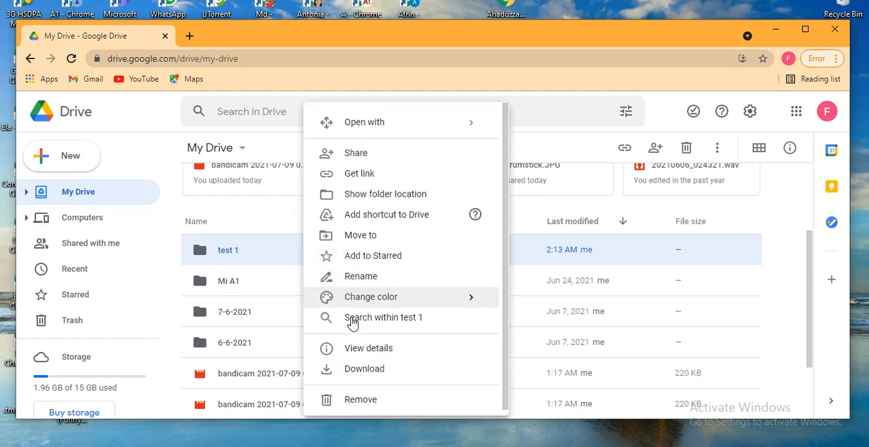
mouse_move(356, 152)
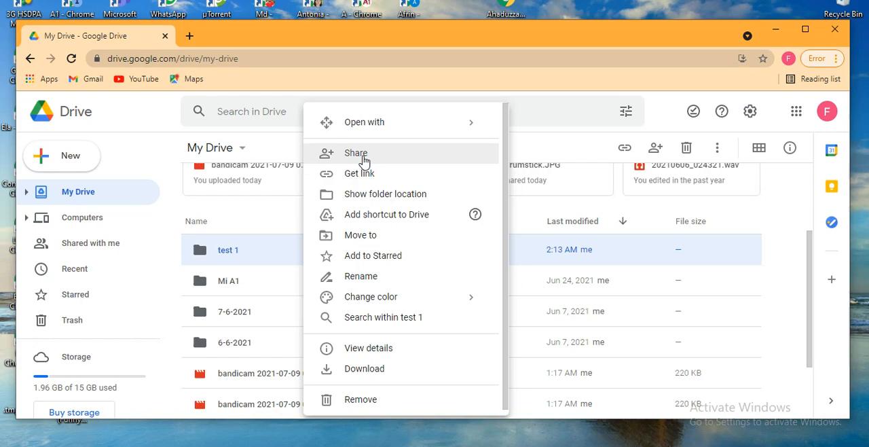
Step: Review the Share dialog for 'test 1', dismiss it, then enter the empty folder
left_click(356, 152)
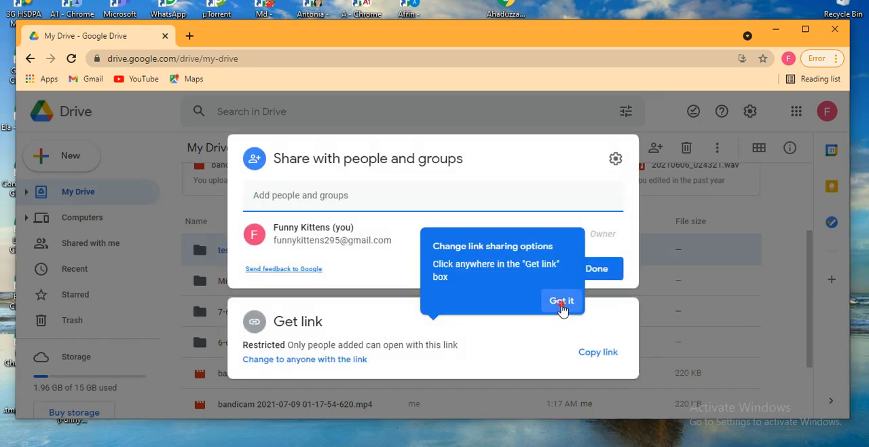
left_click(561, 302)
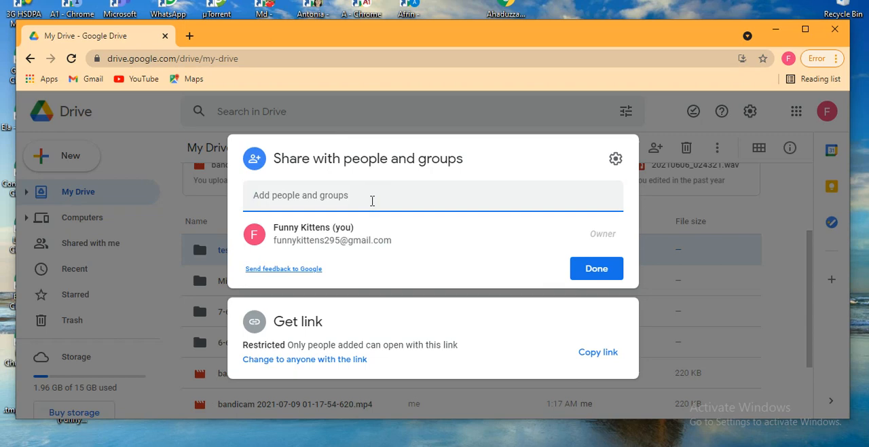
mouse_move(383, 190)
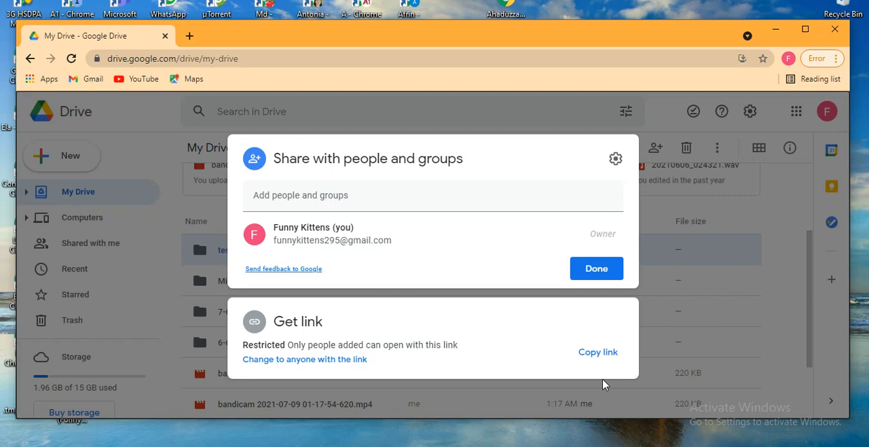
mouse_move(525, 333)
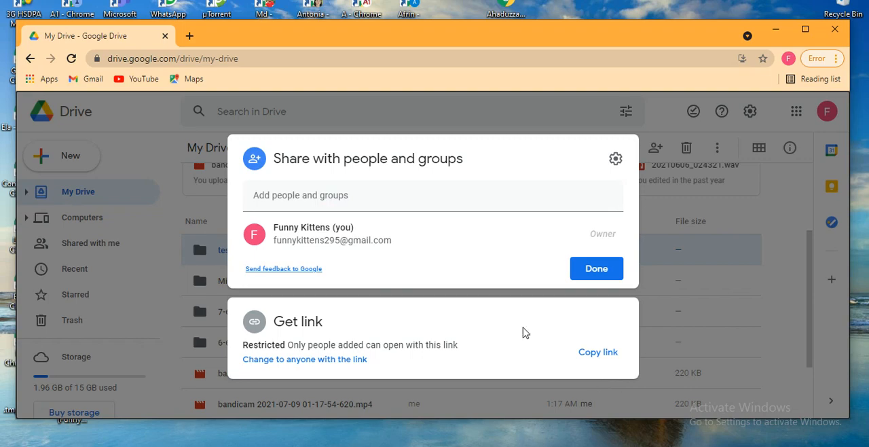
left_click(595, 268)
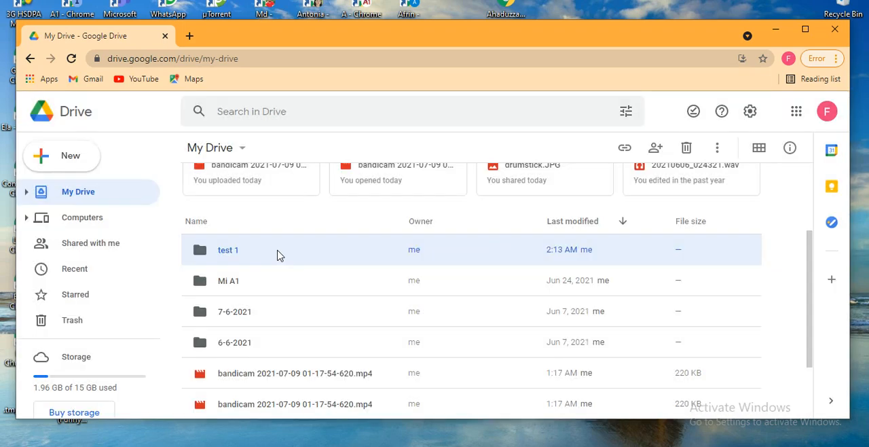
double_click(228, 250)
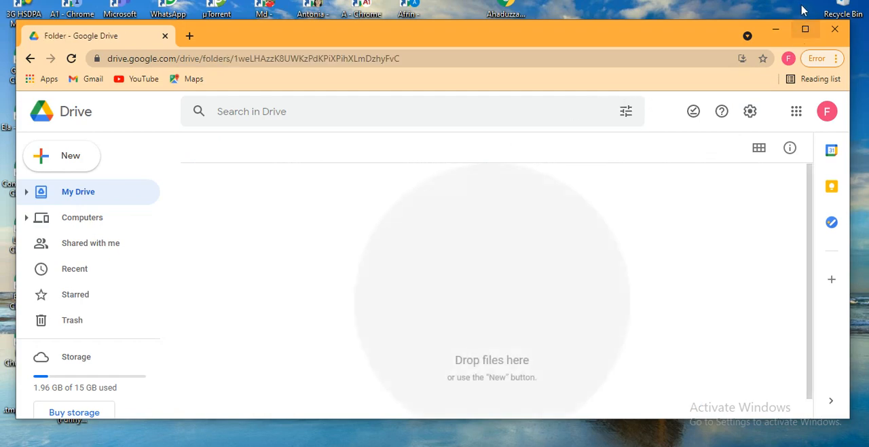